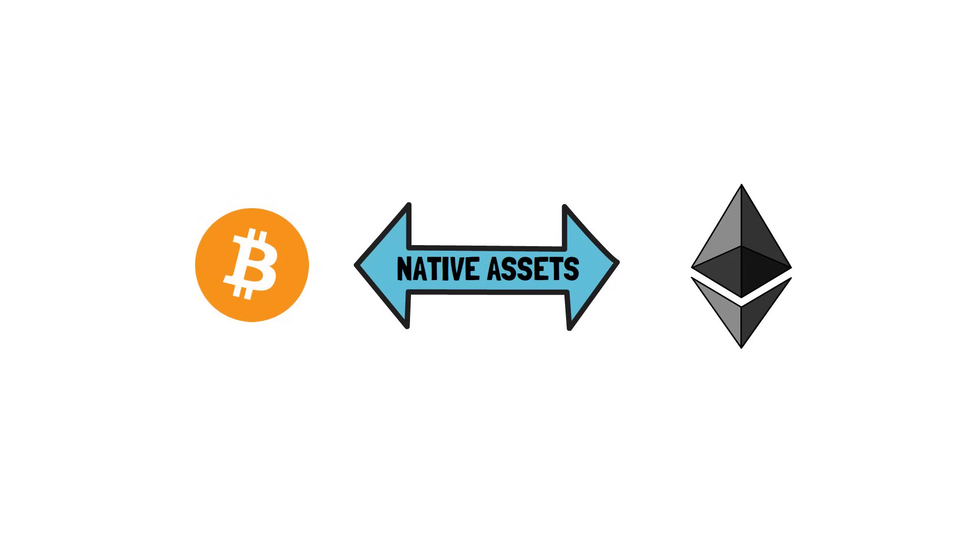
scroll(down, 3)
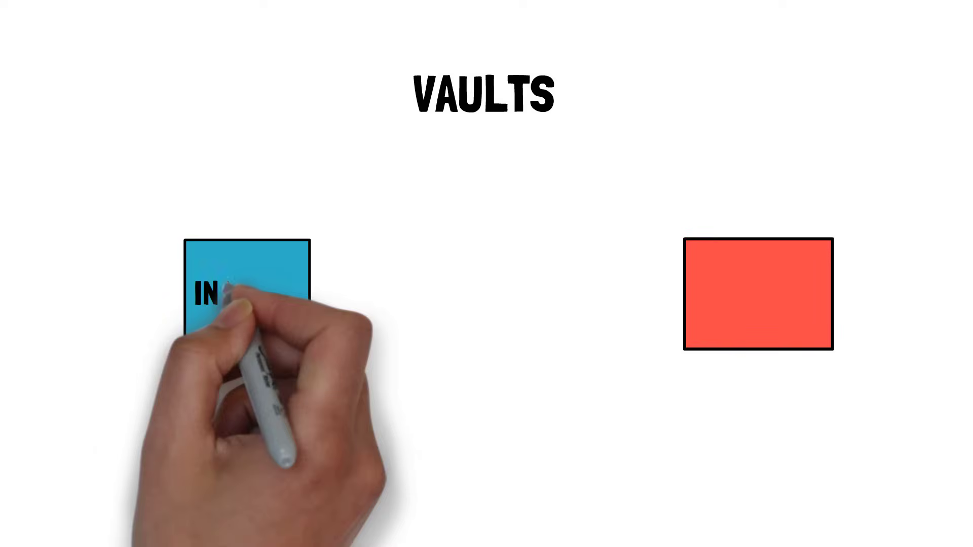
mouse_move(266, 186)
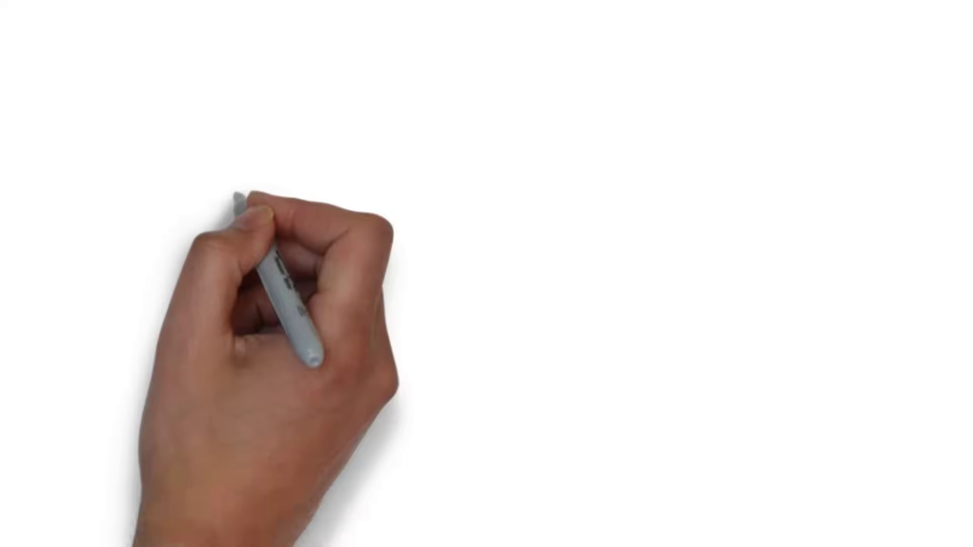
text(TENDE)
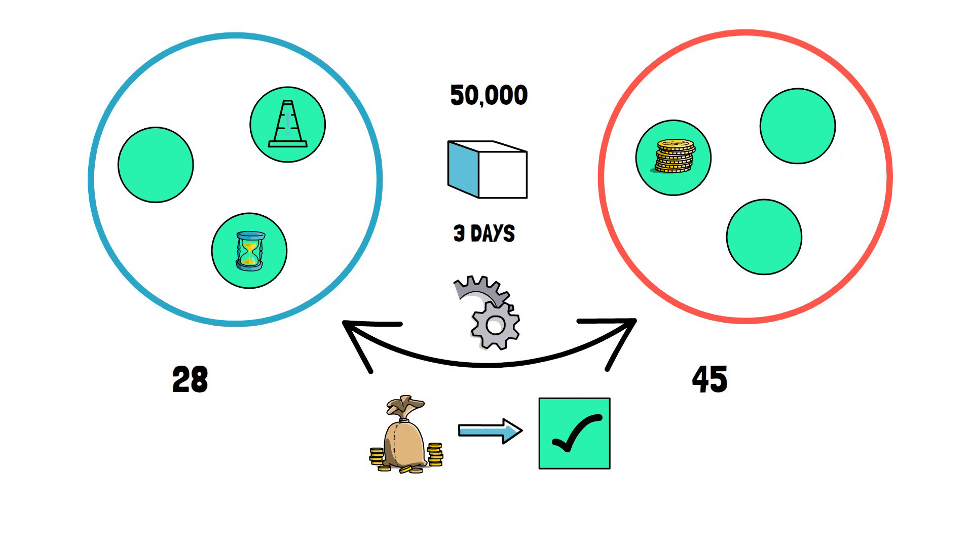
text((SCCN))
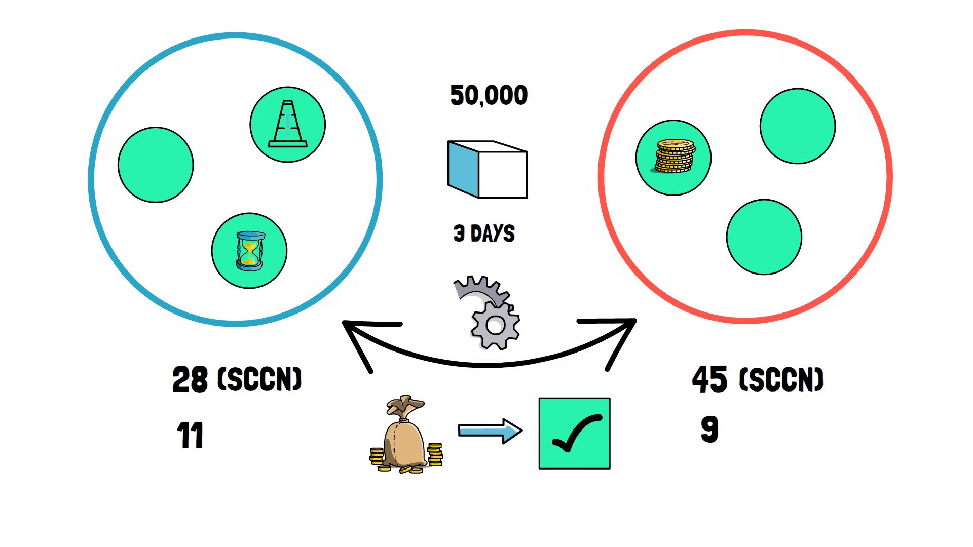
text((MCCN)
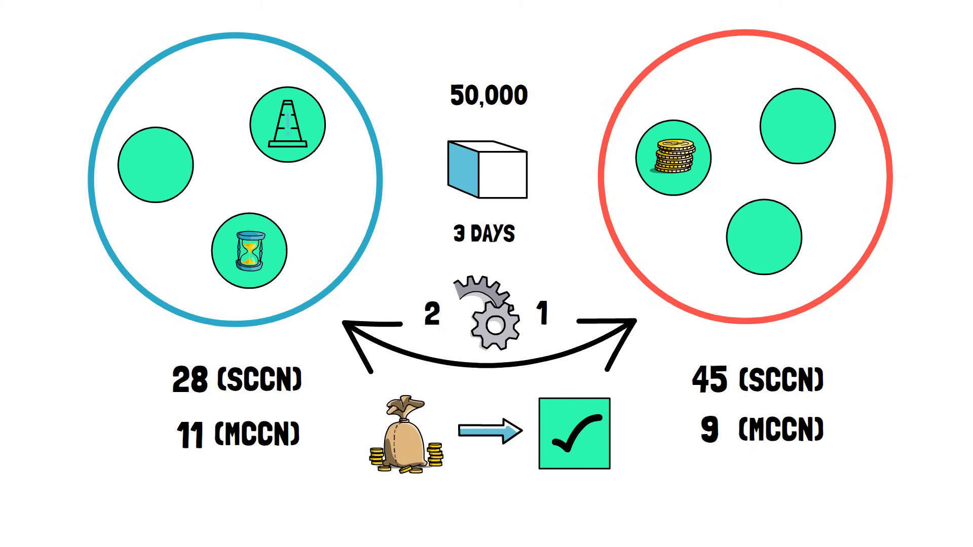
text(99 (MCCN)
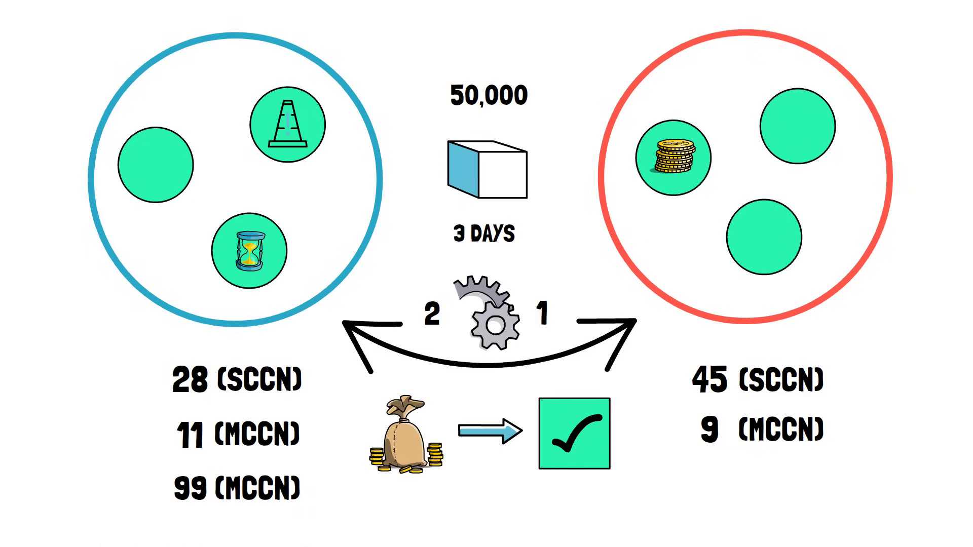
drag(173, 490, 279, 491)
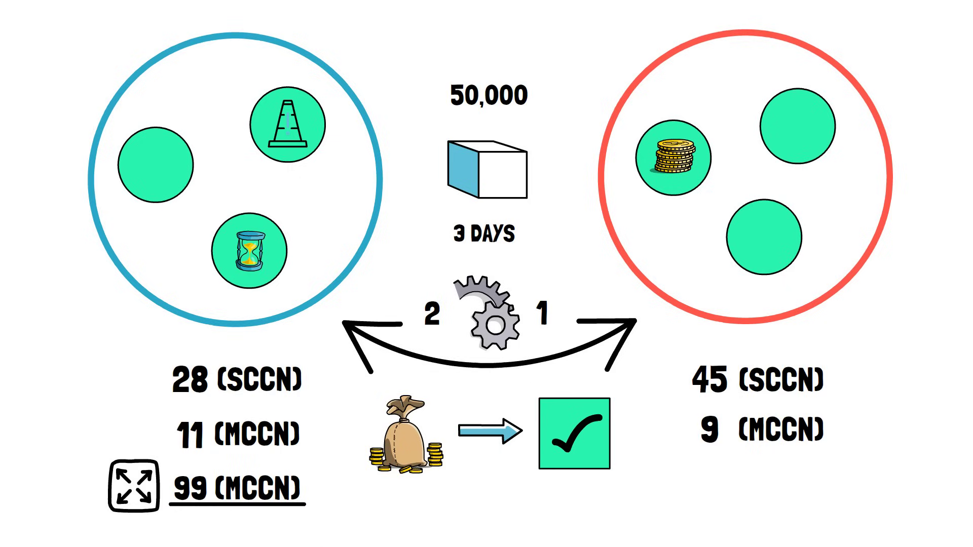
text(sharded)
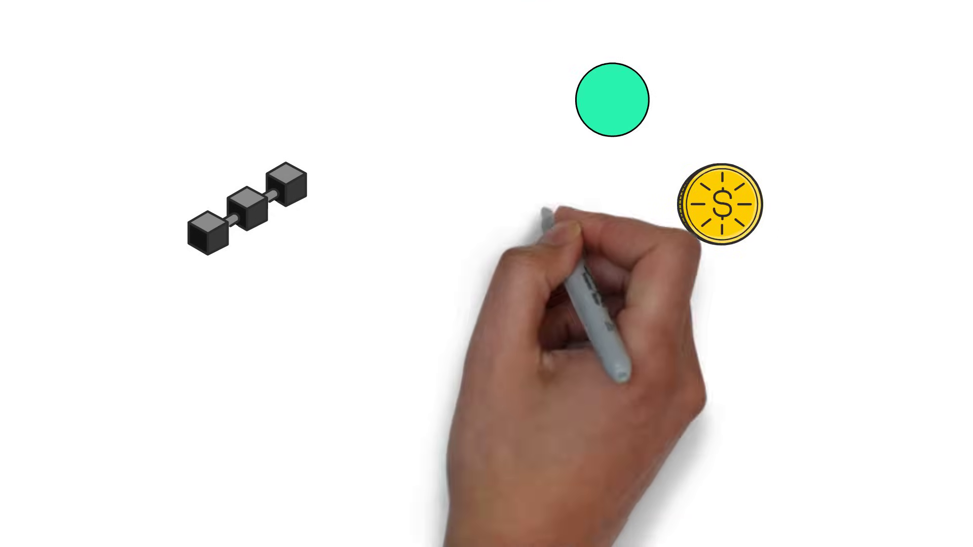
mouse_move(508, 192)
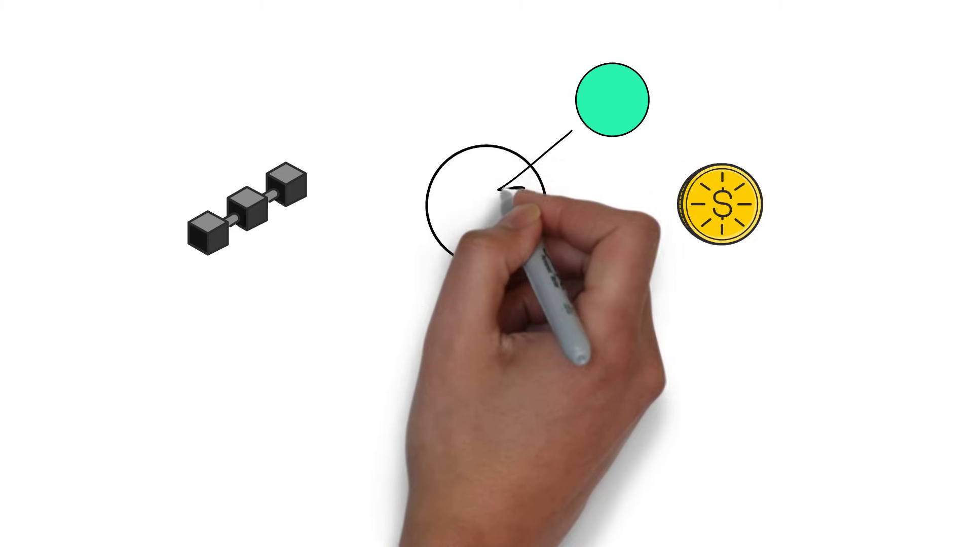